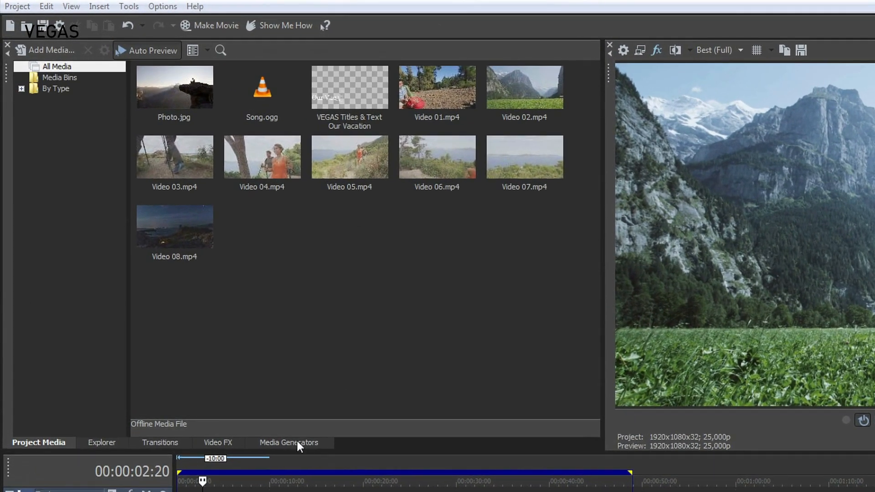
Switch to the Media Generators and show the Titles & Text presets.
left_click(289, 442)
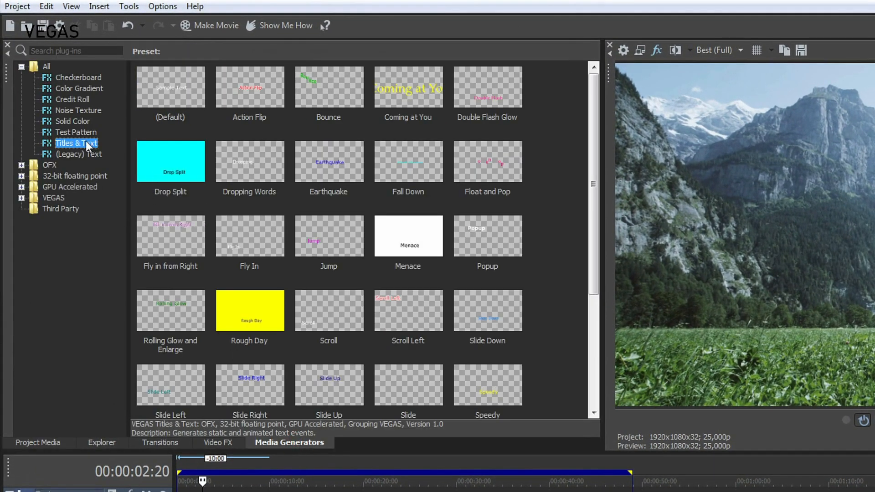
mouse_move(71, 164)
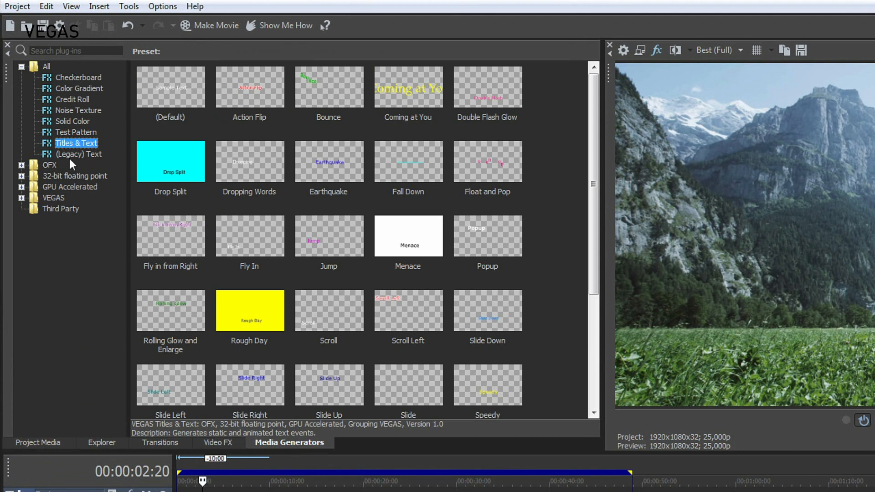
mouse_move(82, 165)
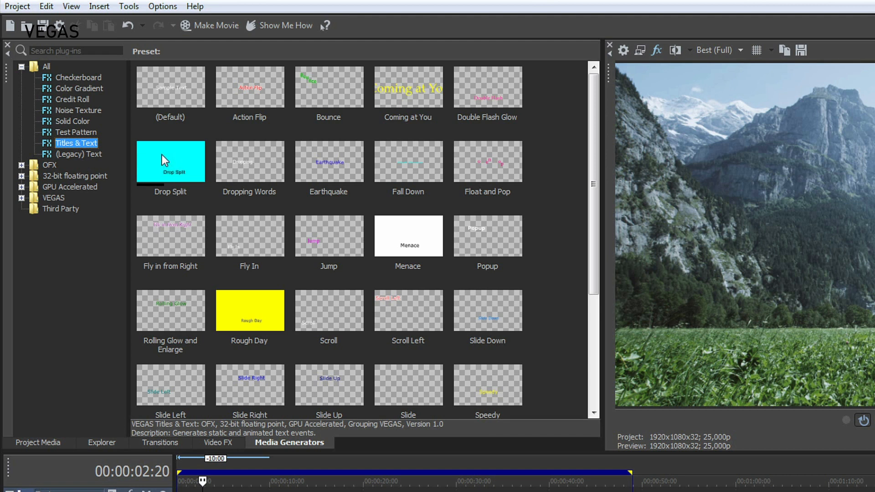
mouse_move(408, 235)
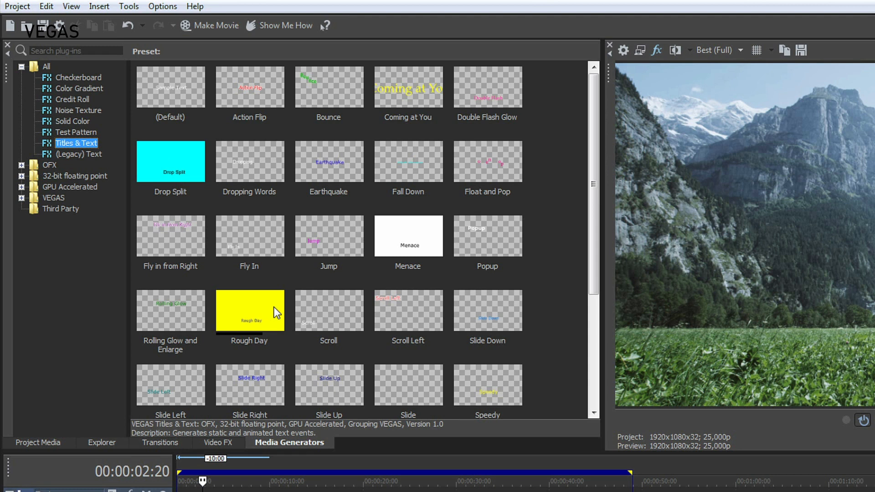
mouse_move(170, 306)
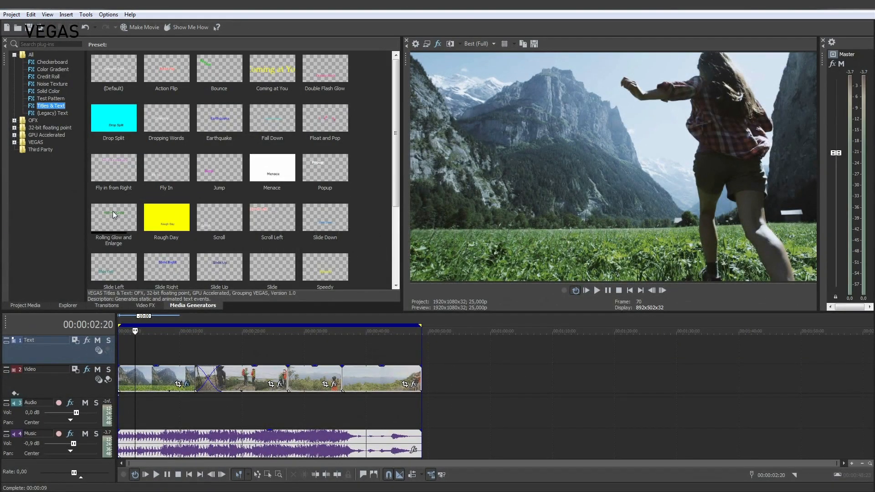
Add the Fly In title preset to the Text track with the text 'Our Vacation'.
left_click_drag(166, 167, 150, 350)
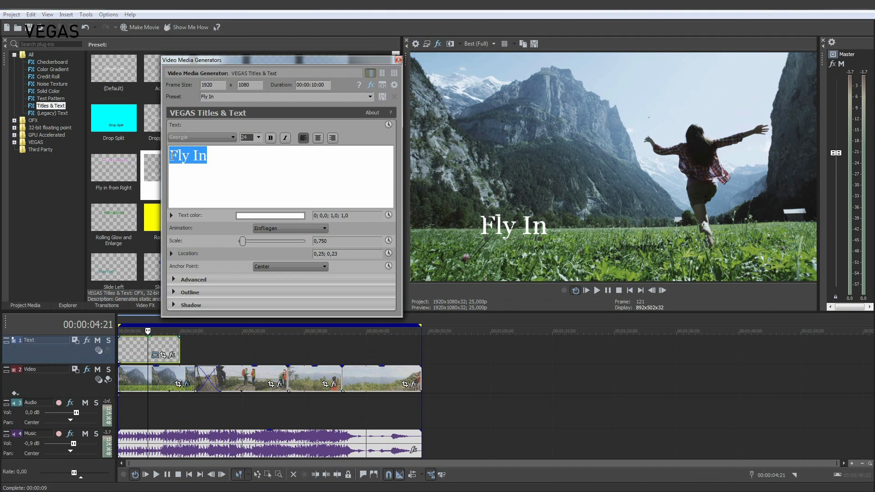
type("Our Vacat")
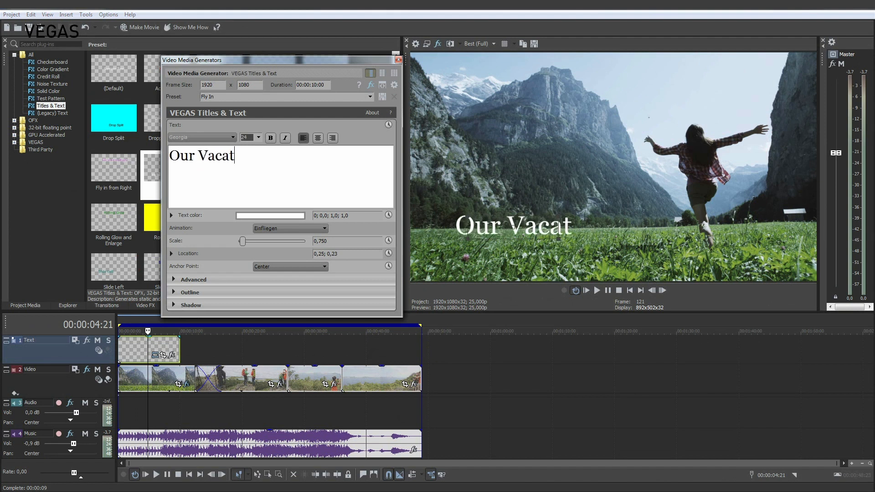
type("ion")
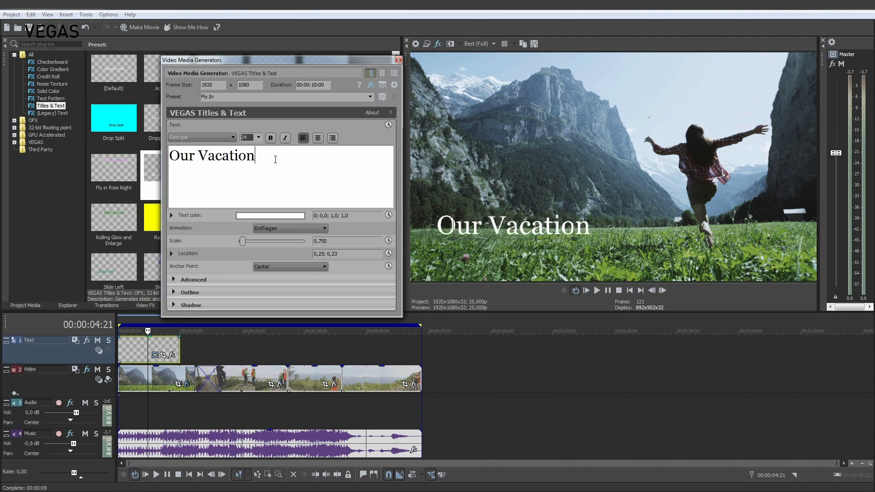
left_click(231, 138)
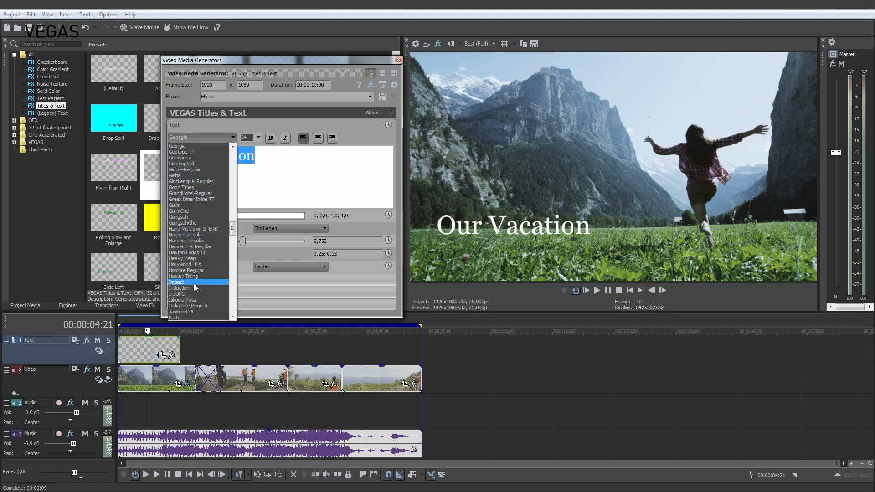
Style the title text in italic Impact, centred, in cyan.
left_click(179, 282)
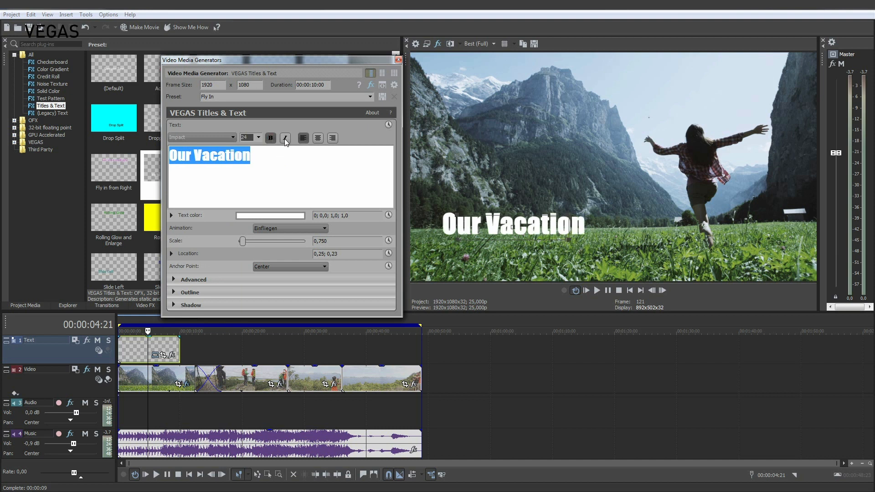
left_click(285, 137)
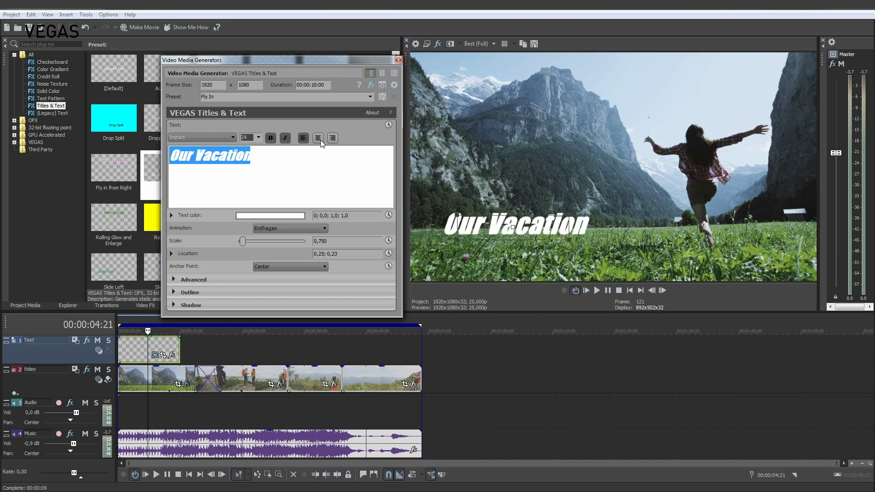
left_click(269, 216)
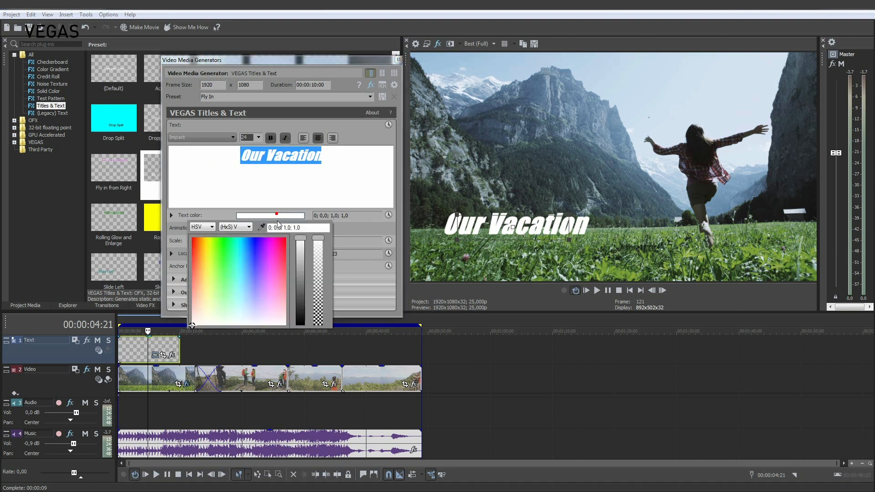
left_click(238, 253)
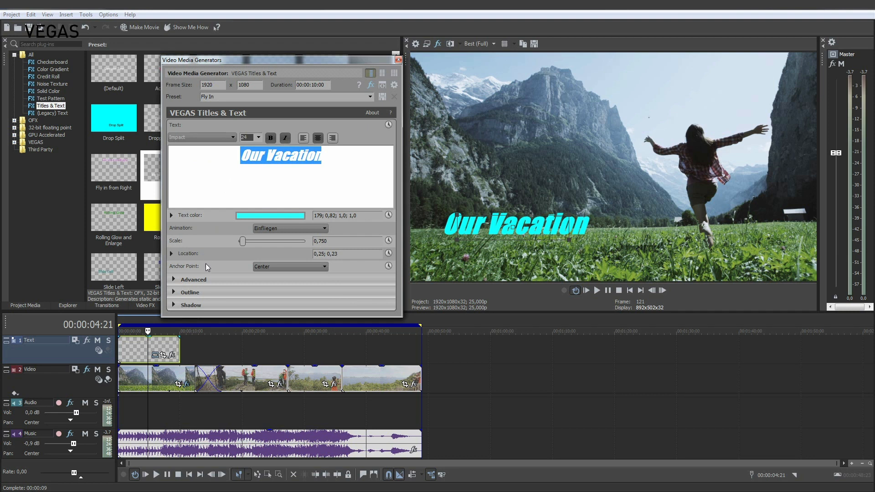
left_click(173, 291)
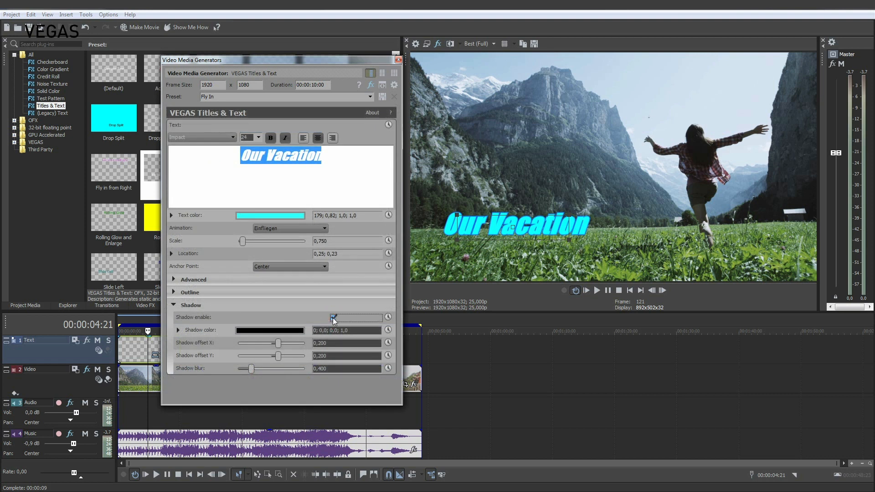
Enable the title's shadow with offsets 0.129 and 0.116 and blur 0.980.
left_click(333, 318)
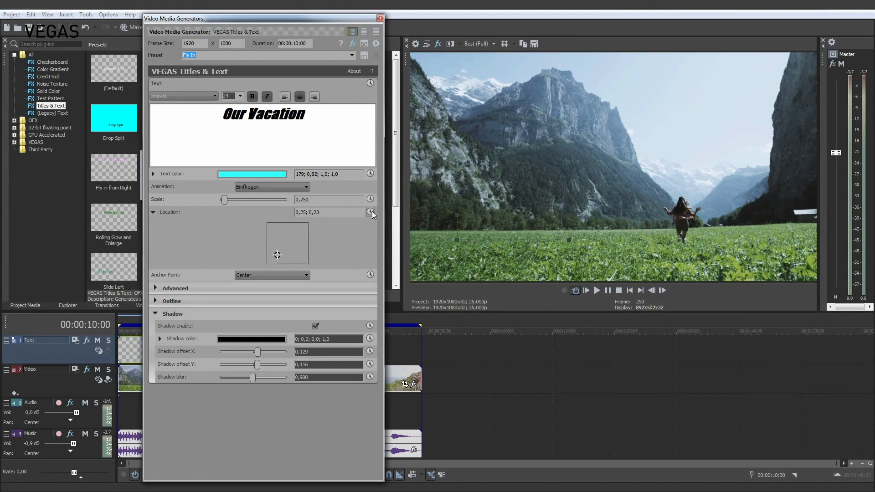
Keyframe the title's location, moving its end position right to 0.59, 0.23.
left_click(370, 211)
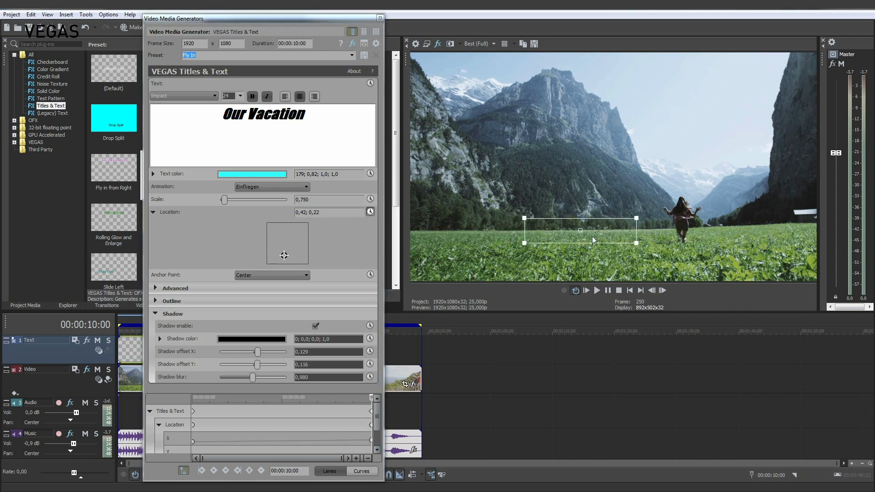
left_click_drag(579, 230, 649, 228)
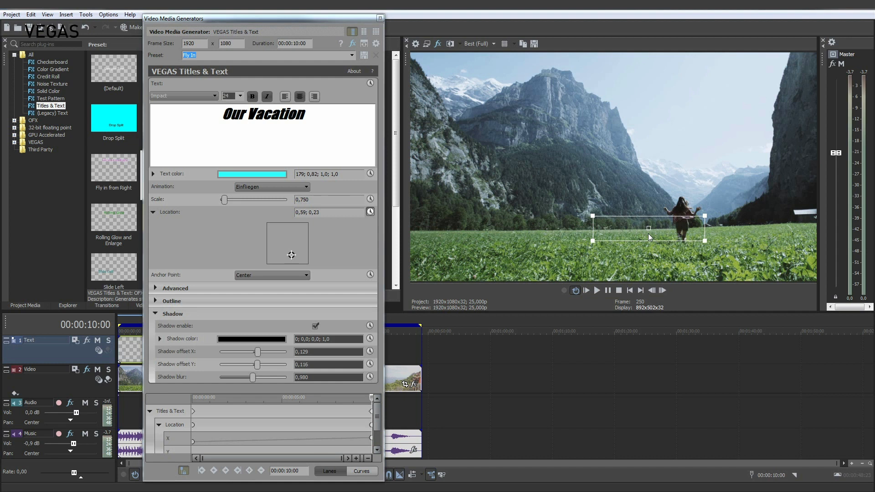